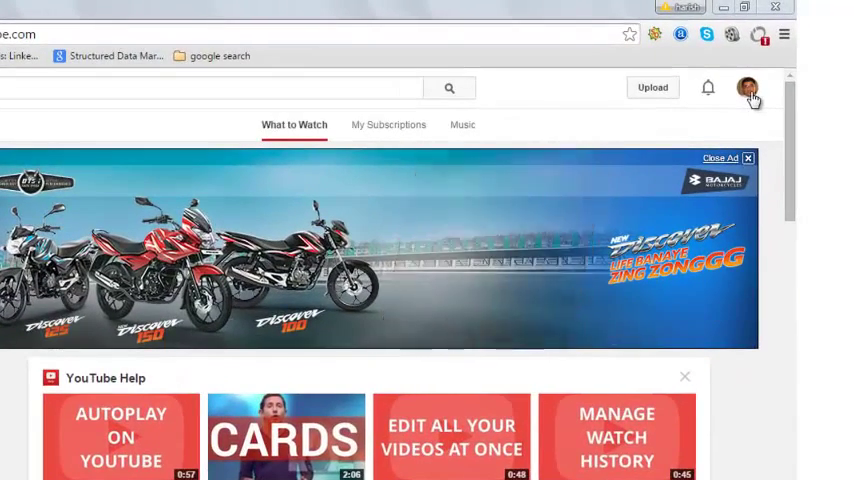
- From the account menu reach YouTube settings and choose 'Add or remove managers'
click(746, 88)
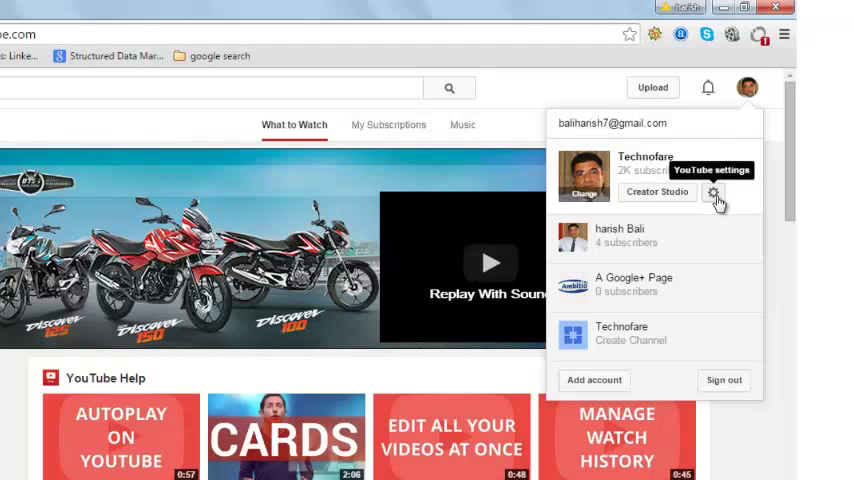
click(714, 192)
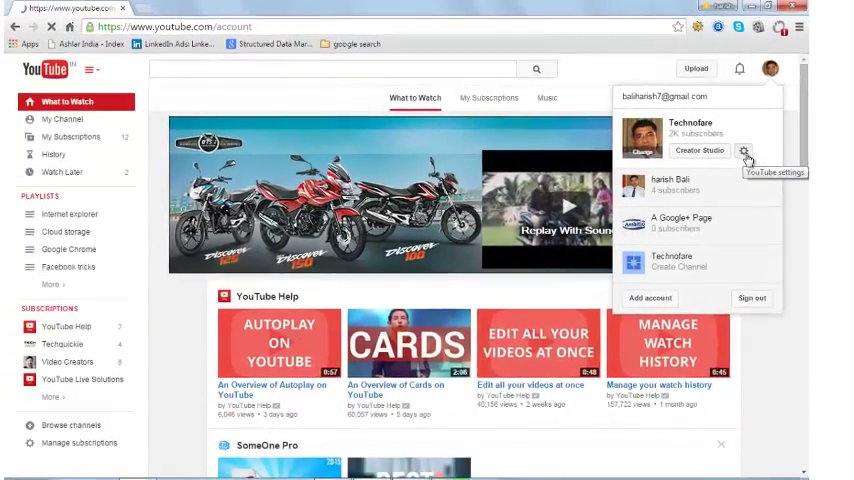
click(744, 148)
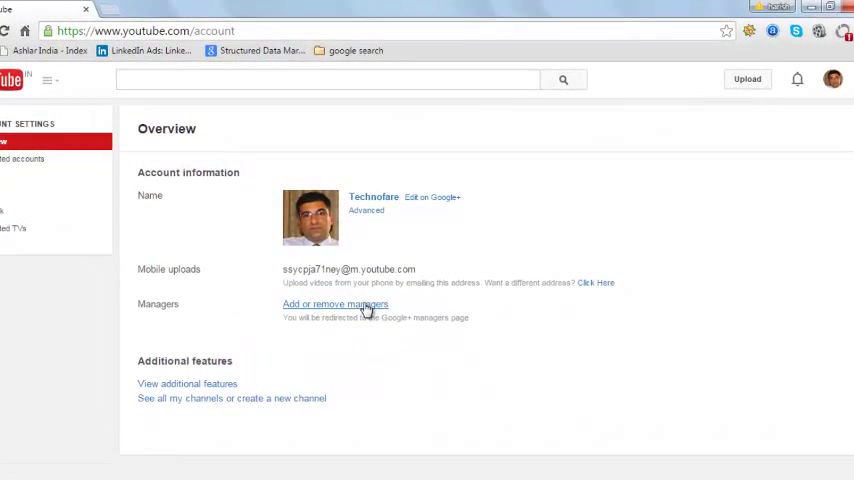
click(336, 304)
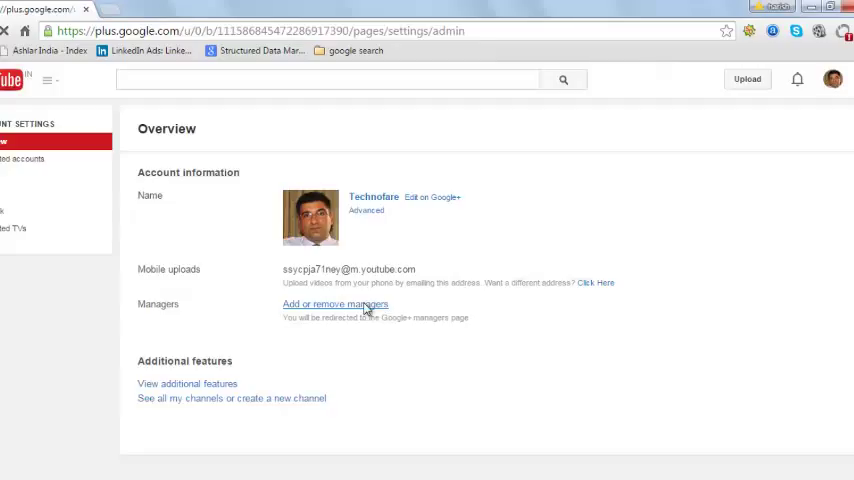
click(336, 304)
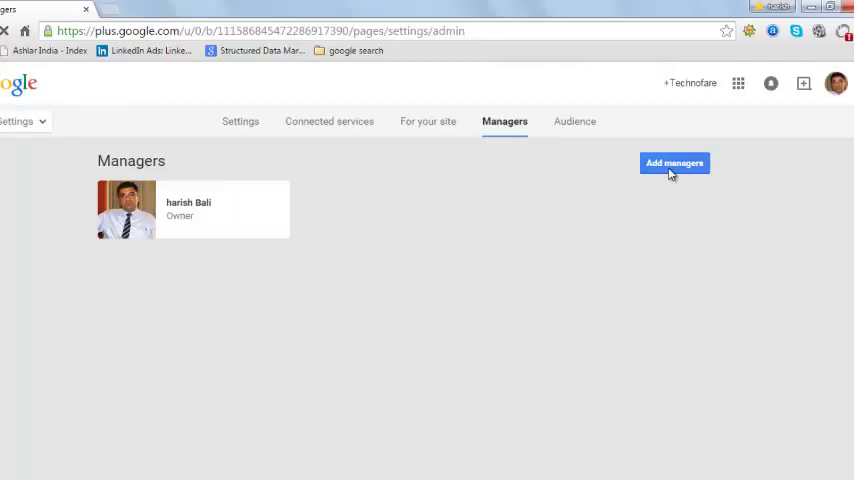
click(674, 164)
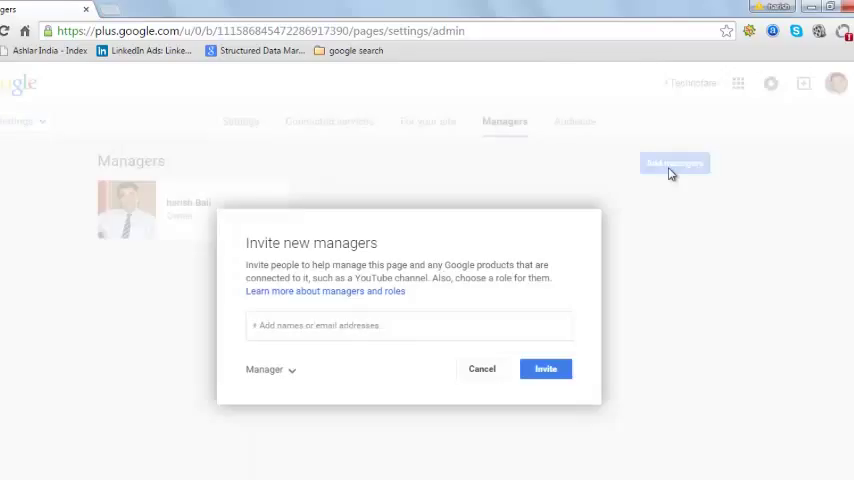
click(370, 324)
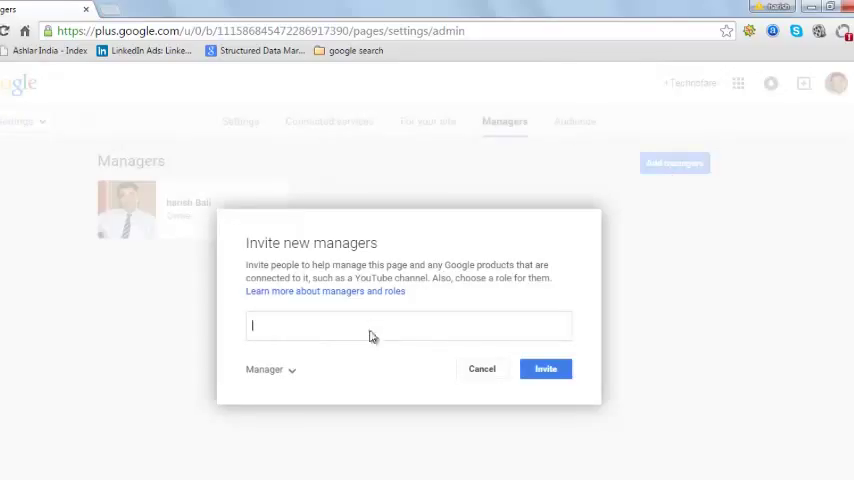
text(johnygi)
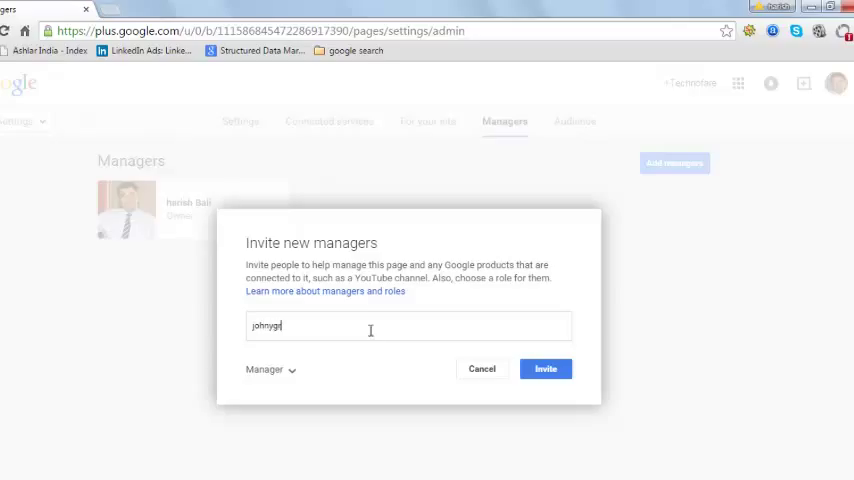
text(a)
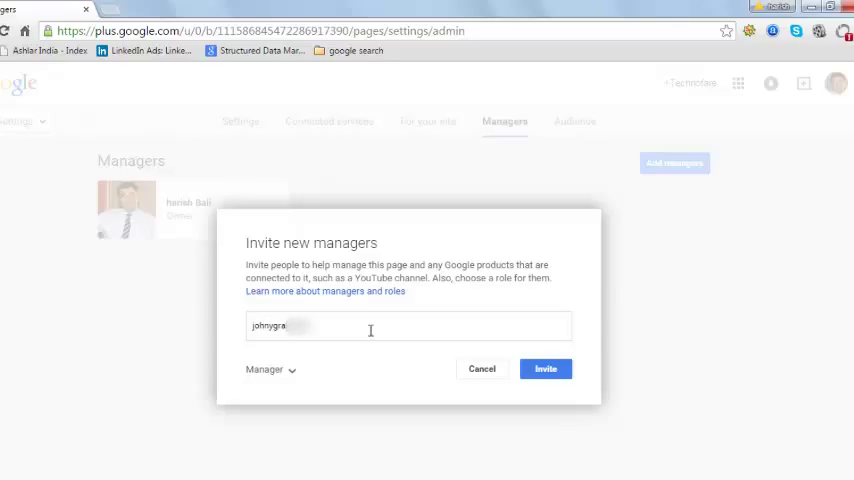
text(gmail)
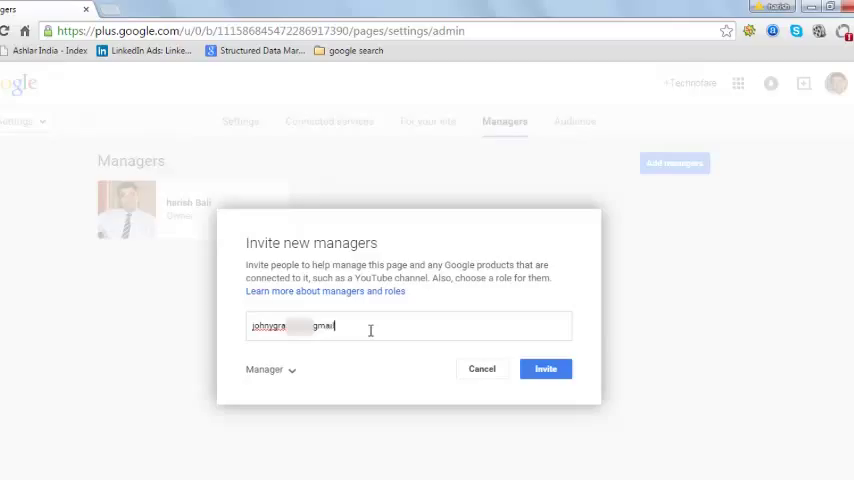
text(.com)
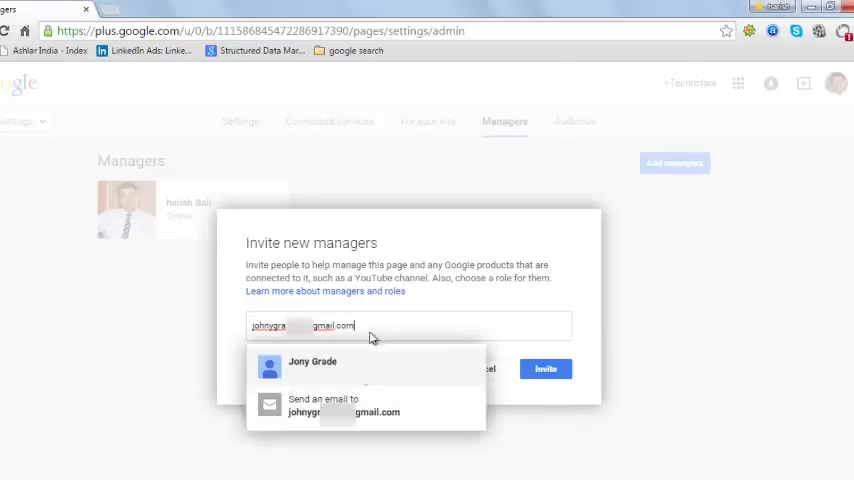
click(312, 360)
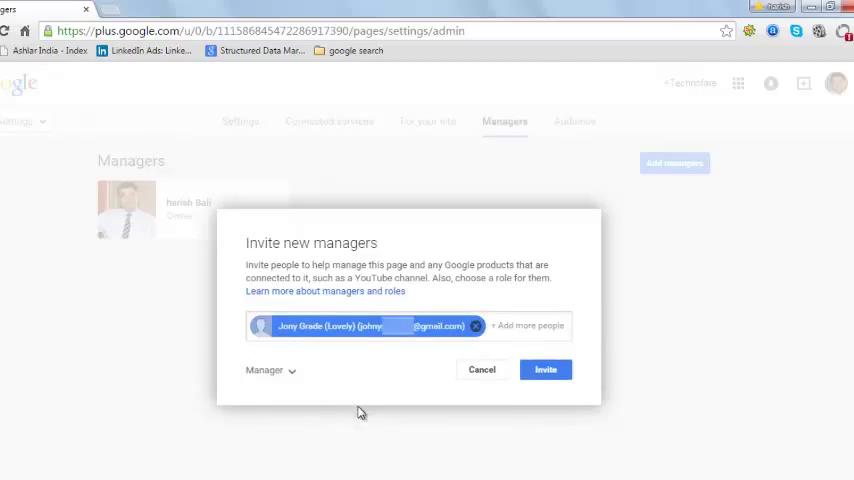
- Give the invitee the Communications manager role and send the invitation
click(270, 370)
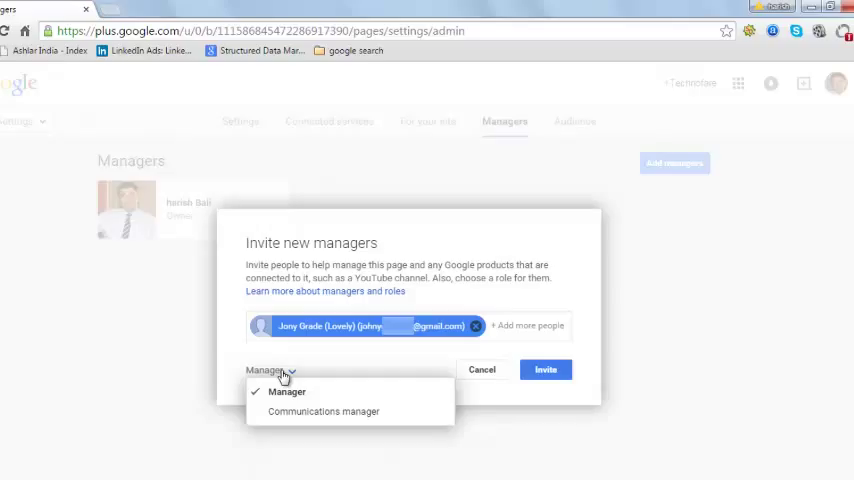
mouse_move(344, 412)
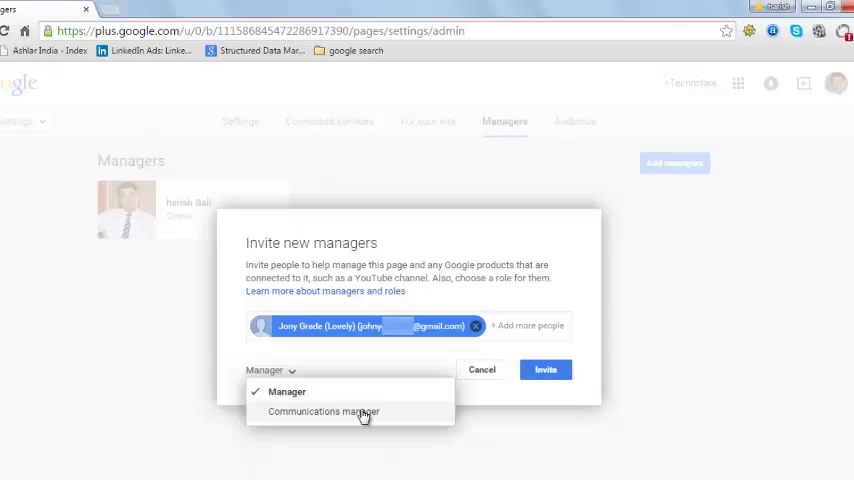
click(324, 412)
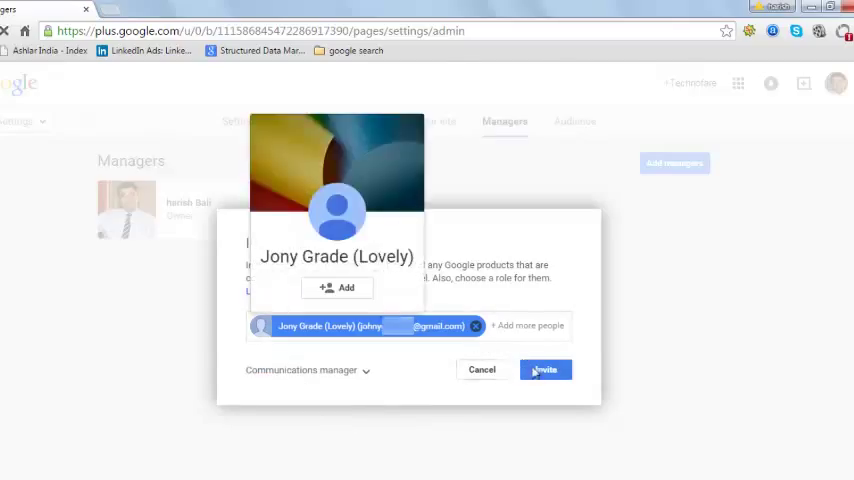
click(544, 368)
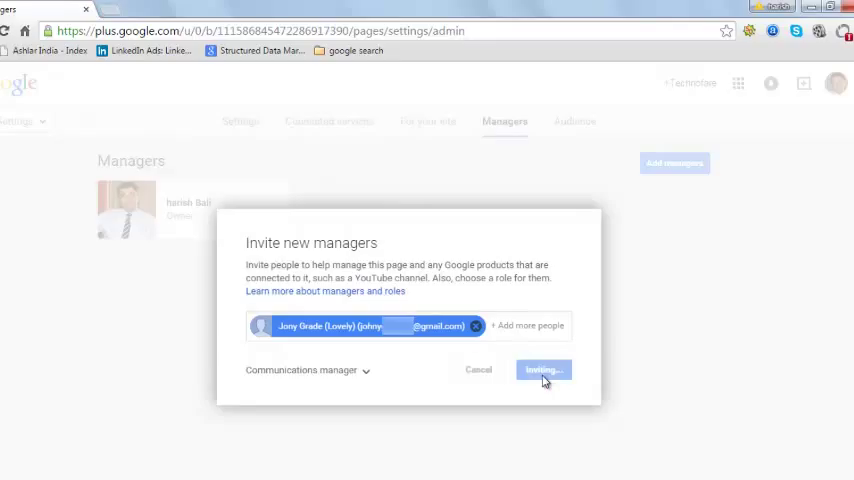
click(544, 368)
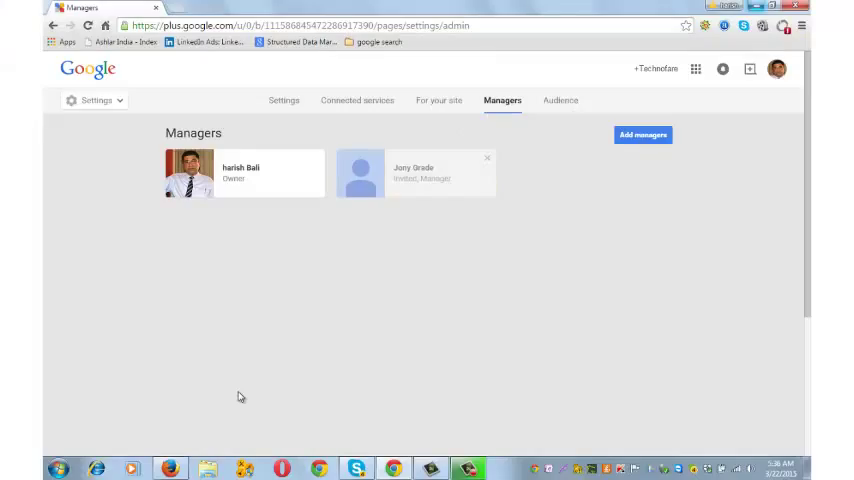
mouse_move(170, 458)
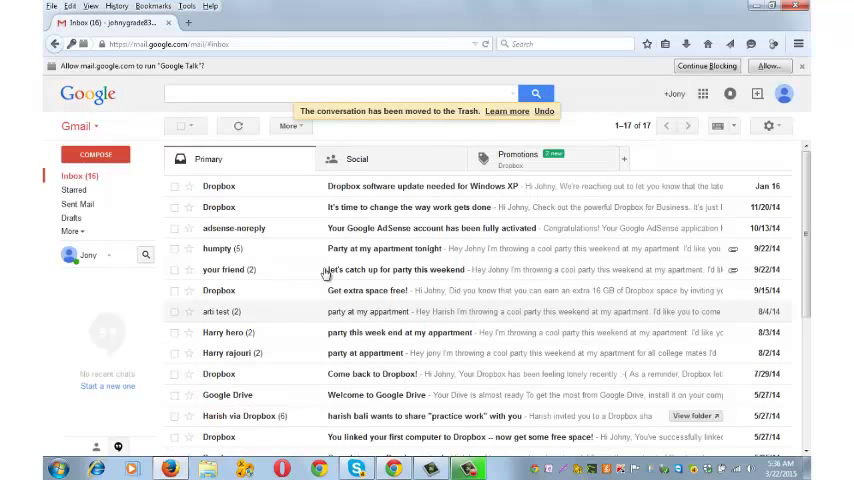
- From the Social inbox, open the invitation email and become a manager of Technofare
click(356, 158)
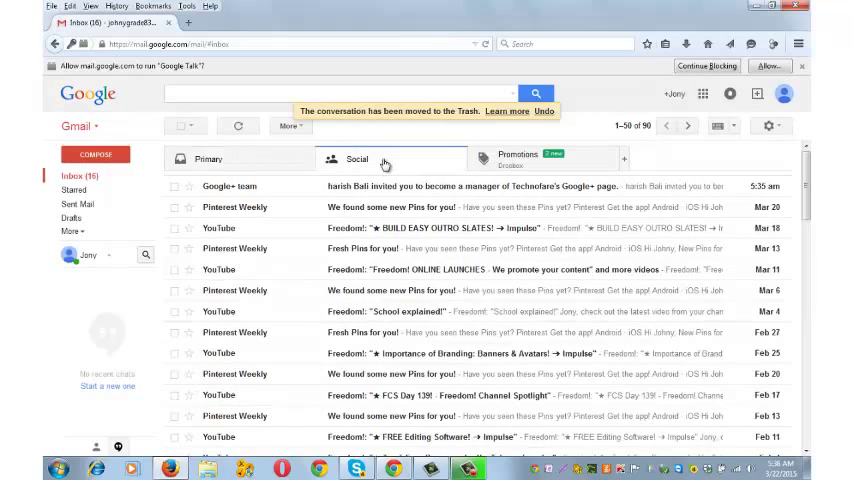
click(450, 186)
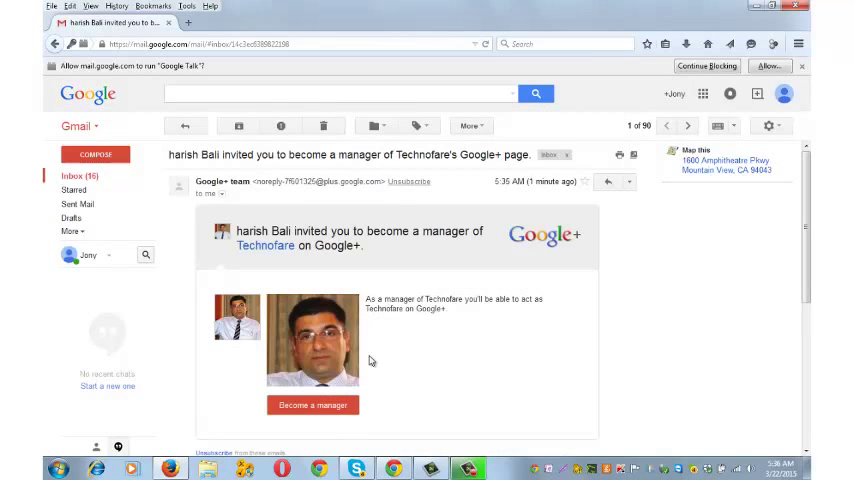
mouse_move(312, 404)
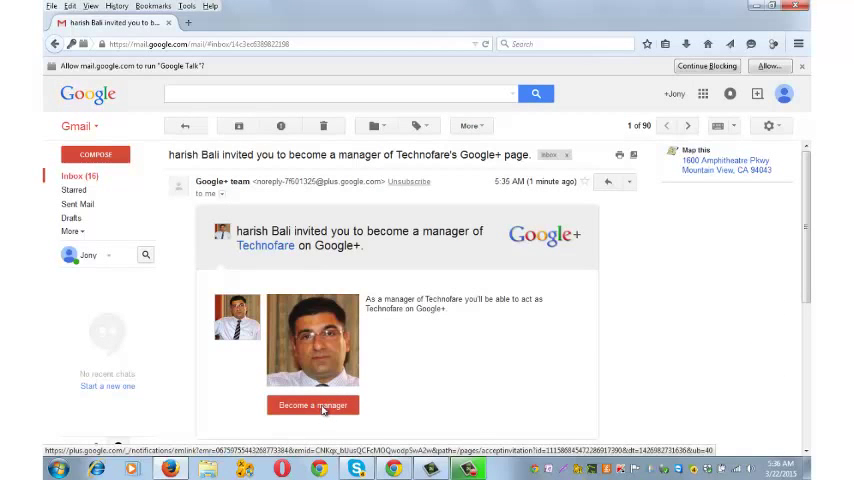
click(312, 404)
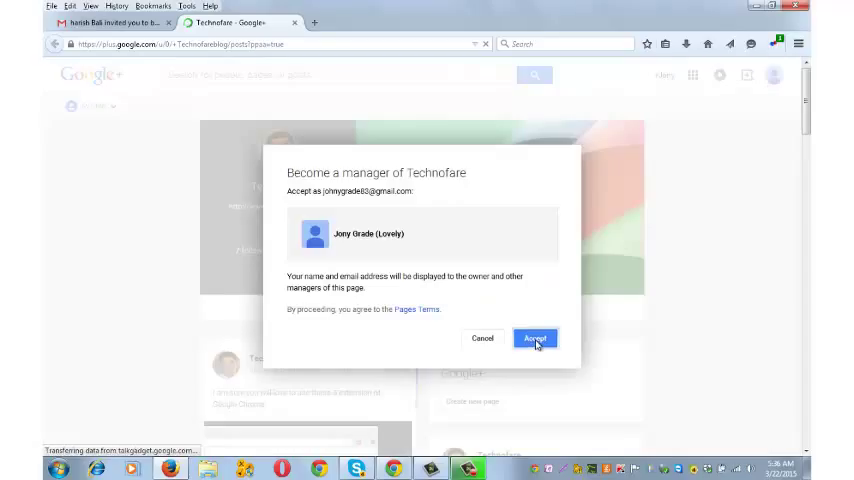
- Confirm accepting the manager role and go to managing the Technofare page
click(536, 338)
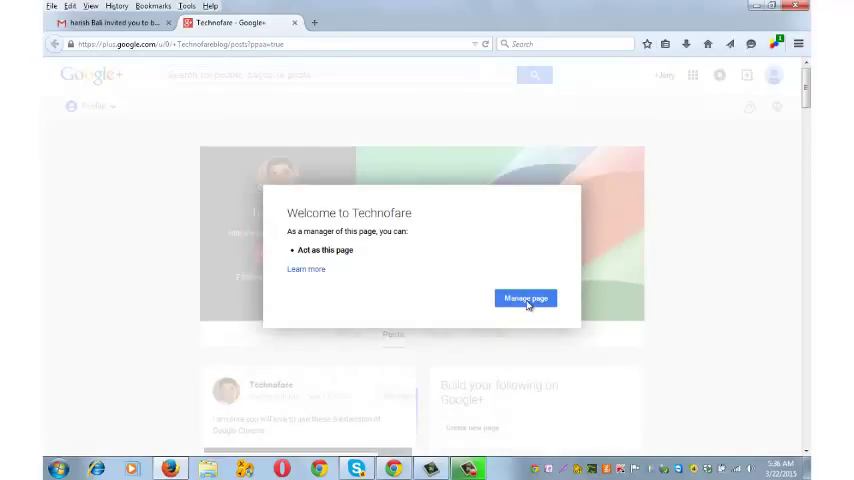
click(524, 298)
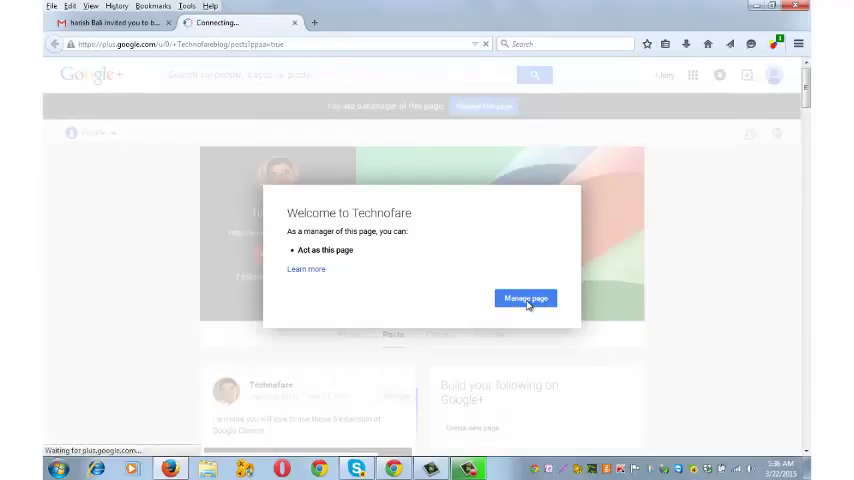
click(524, 298)
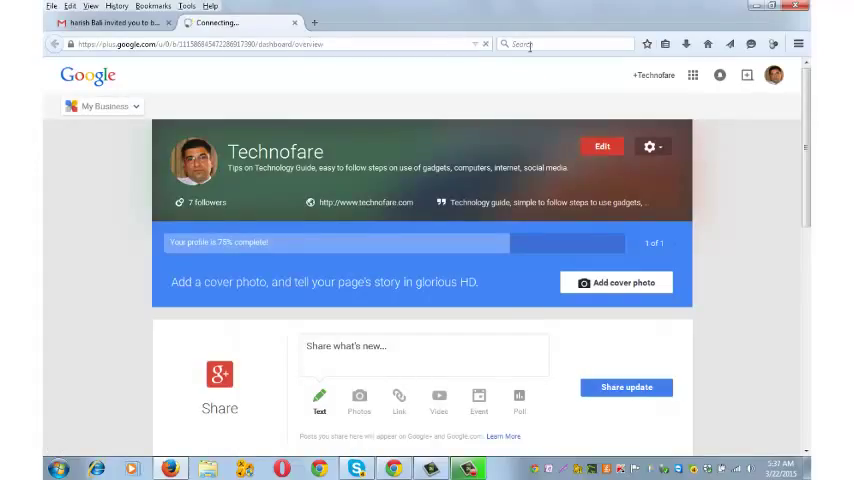
- Open the channel's YouTube home from the apps grid, then return to the Technofare dashboard
click(692, 76)
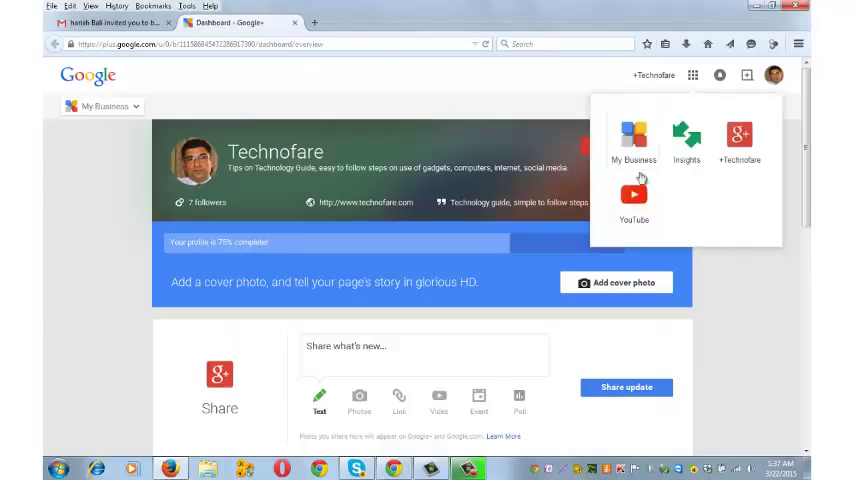
click(632, 196)
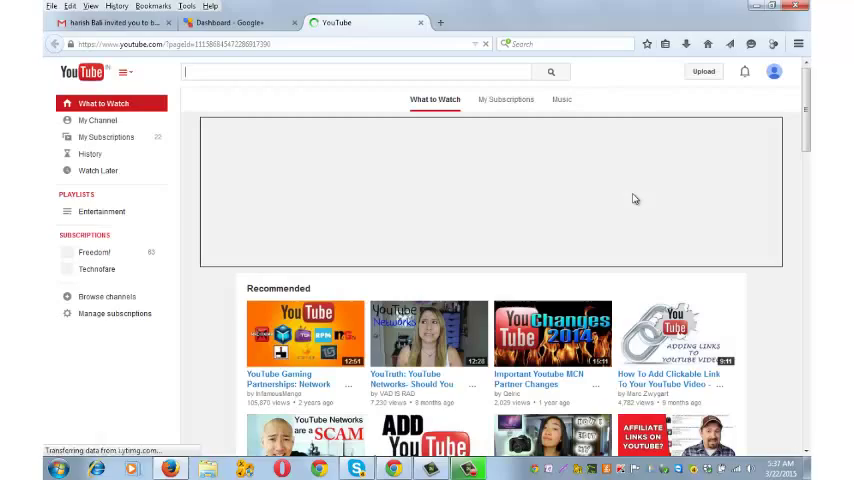
click(772, 72)
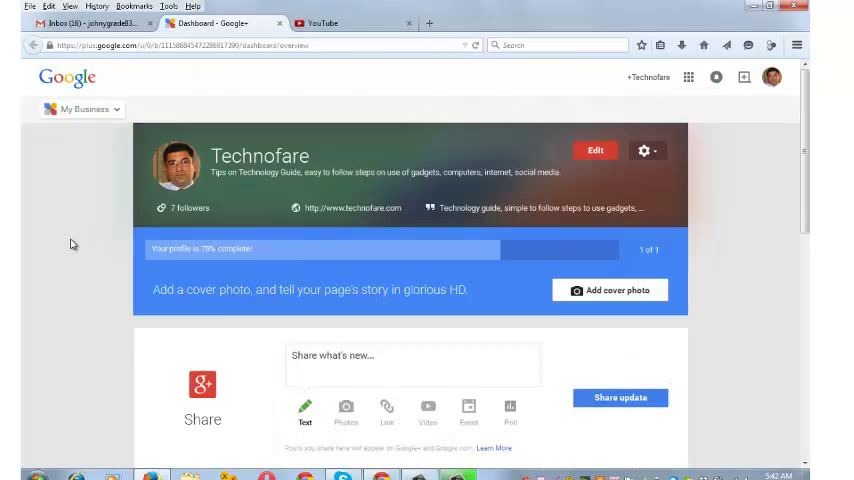
scroll(down, 3)
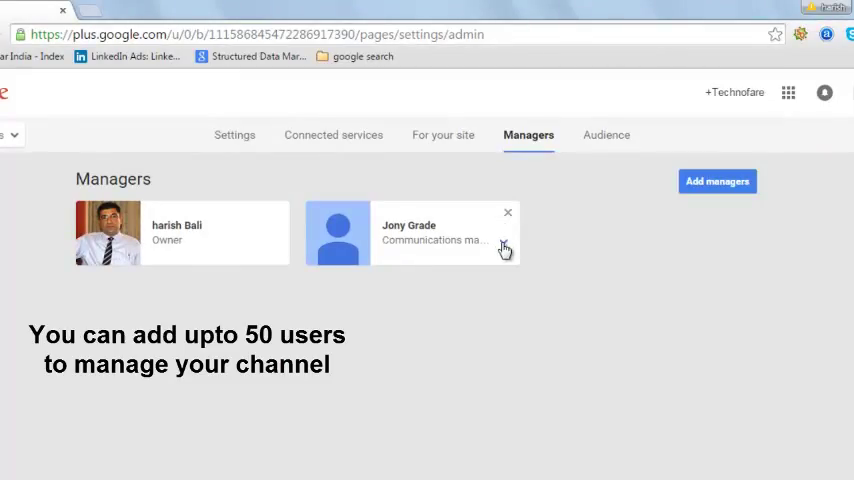
- Change the second manager's role from Communications manager to Manager
click(504, 246)
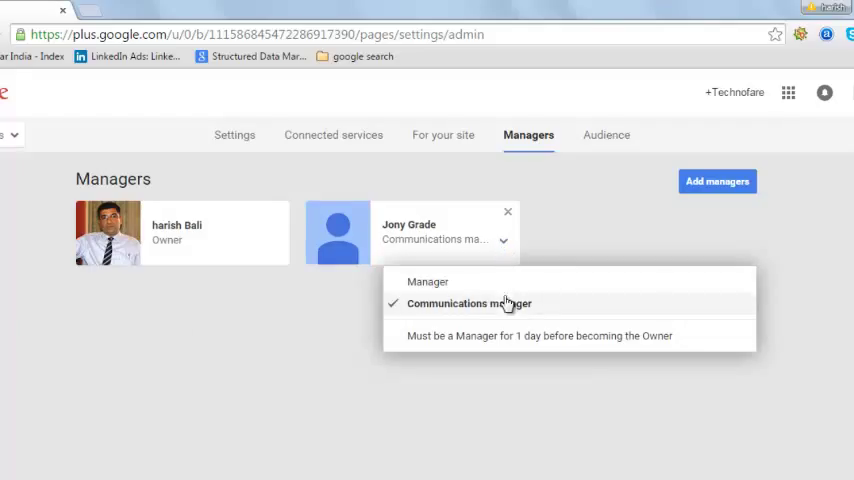
mouse_move(484, 284)
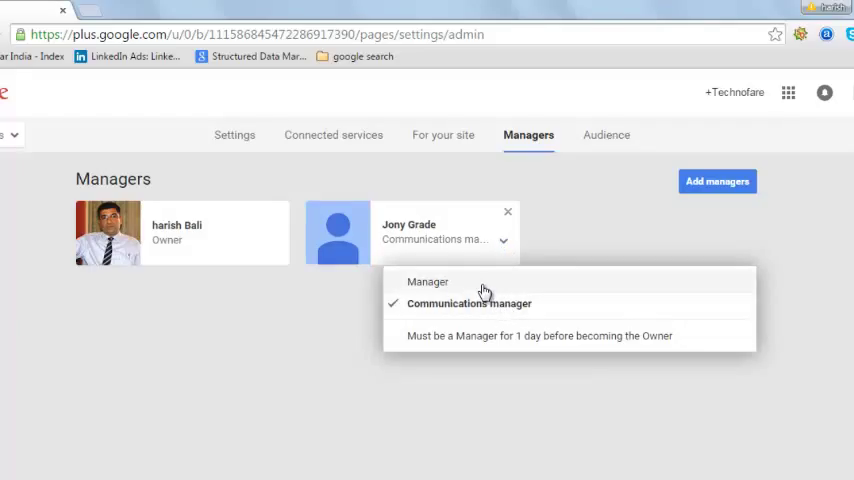
click(428, 280)
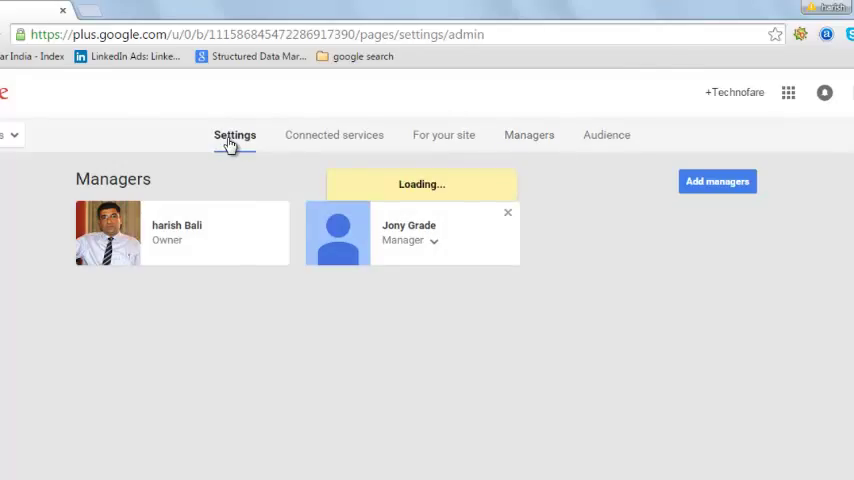
- Show the page Settings, scroll to Receive notifications and expand the Posts email alerts
click(234, 134)
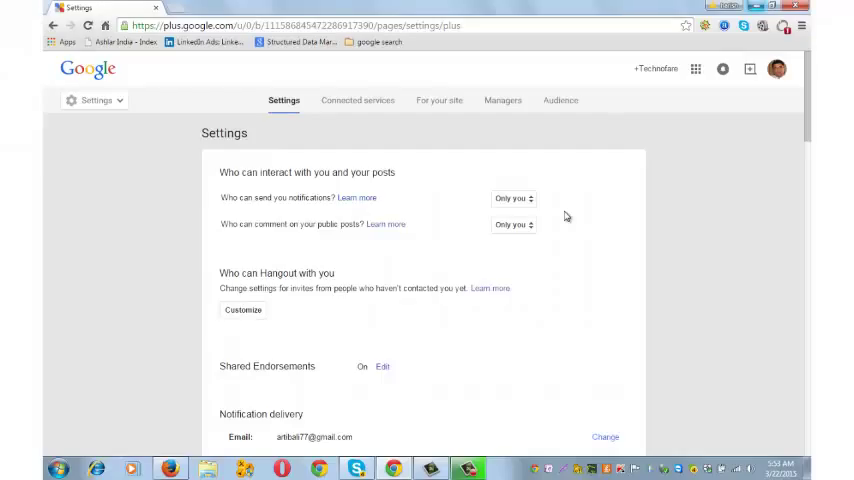
scroll(down, 3)
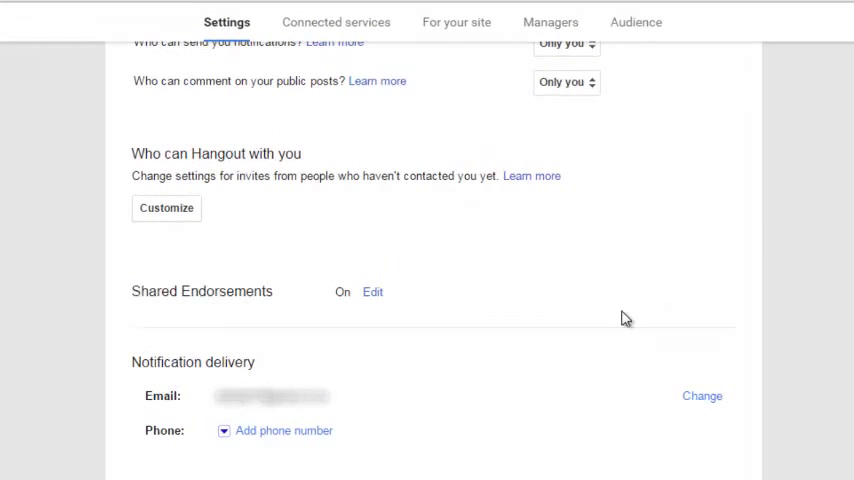
mouse_move(664, 396)
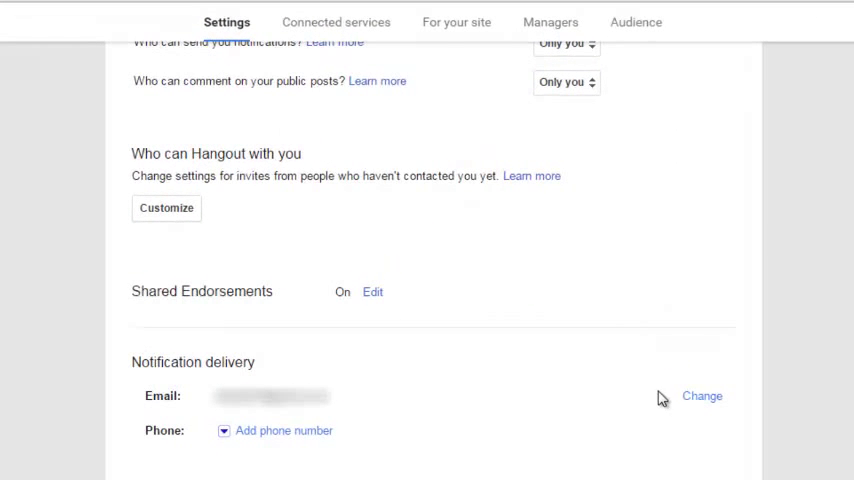
mouse_move(702, 396)
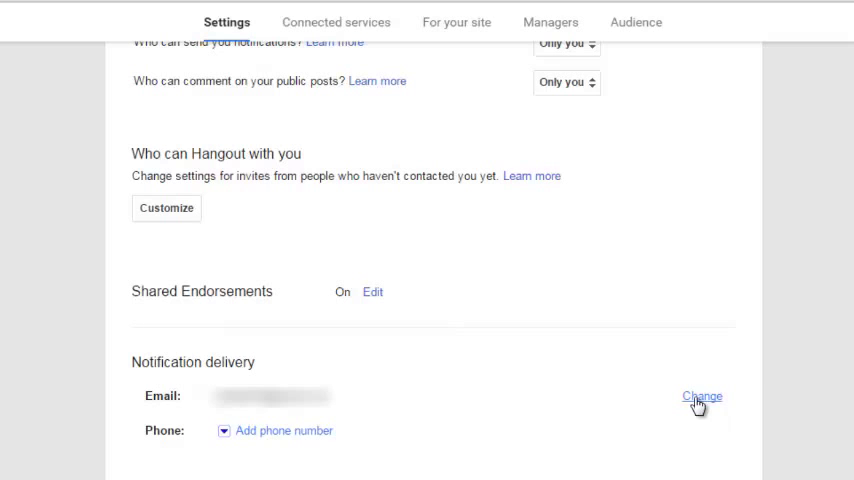
scroll(down, 3)
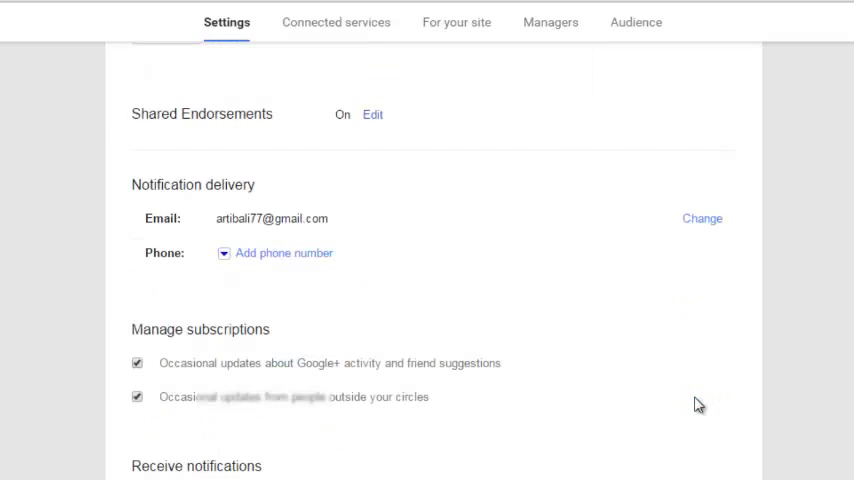
scroll(down, 3)
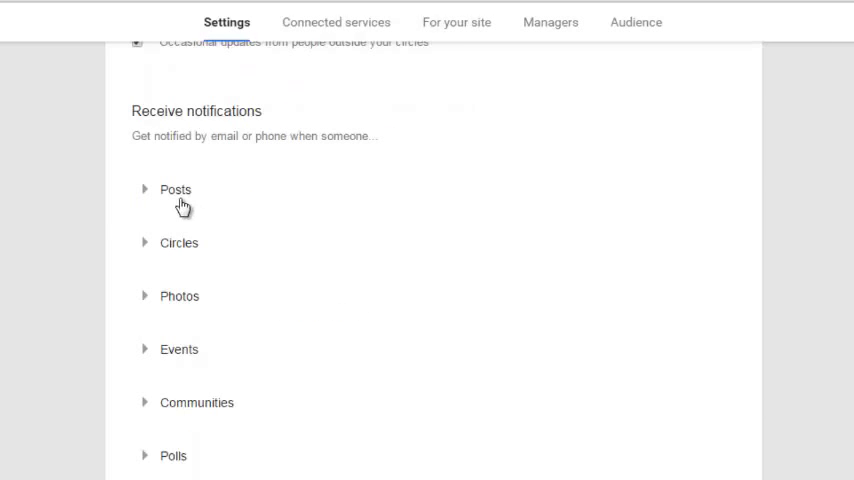
click(176, 188)
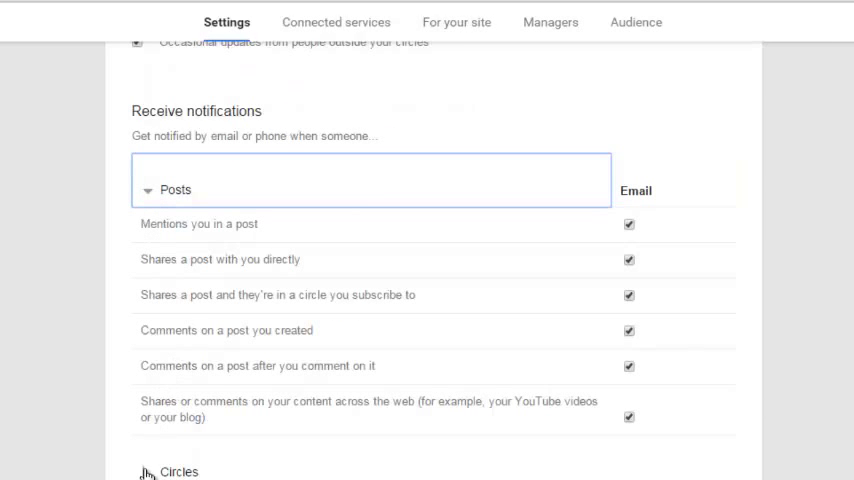